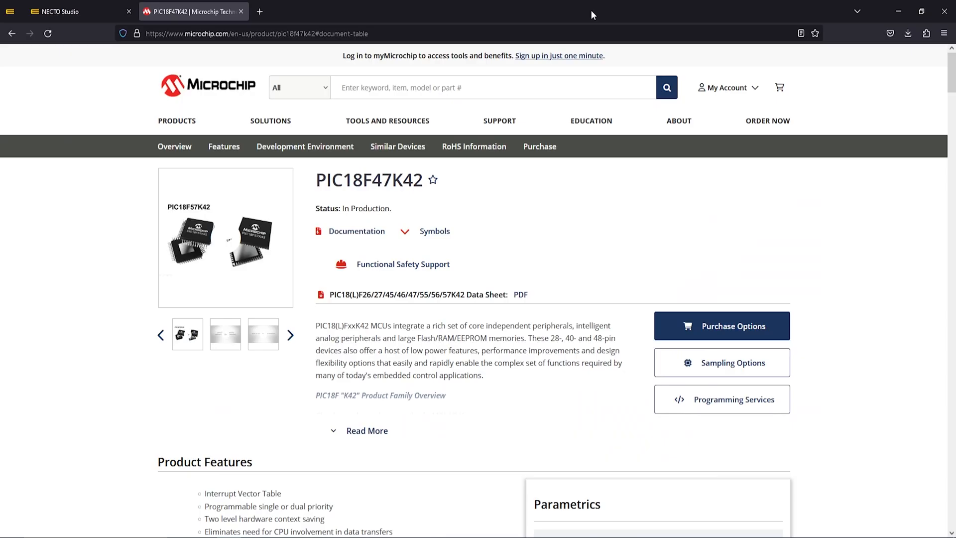
mouse_move(695, 130)
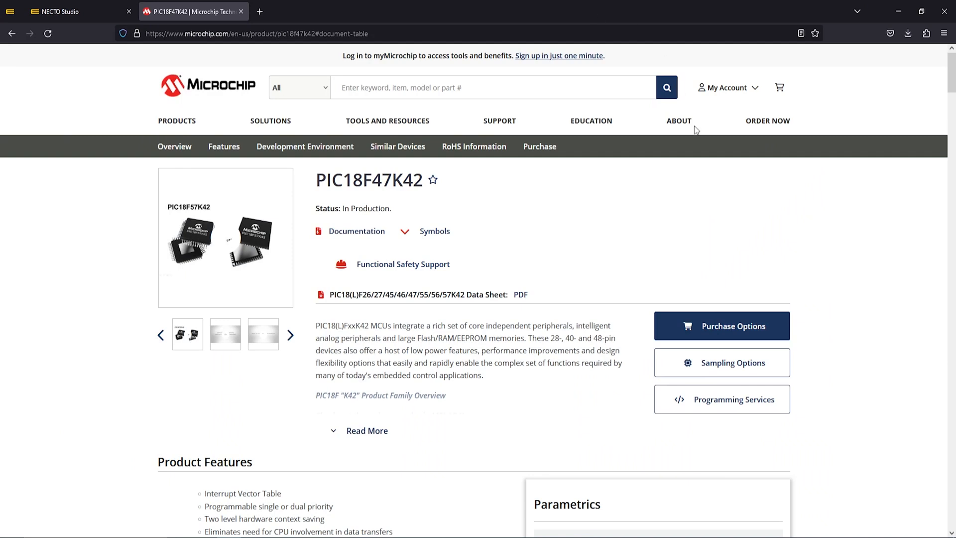
- Download the PIC18(L)F26/27/45/46/47/55/56/57K42 Data Sheet from the PIC18F47K42 documentation table
scroll("down", 3)
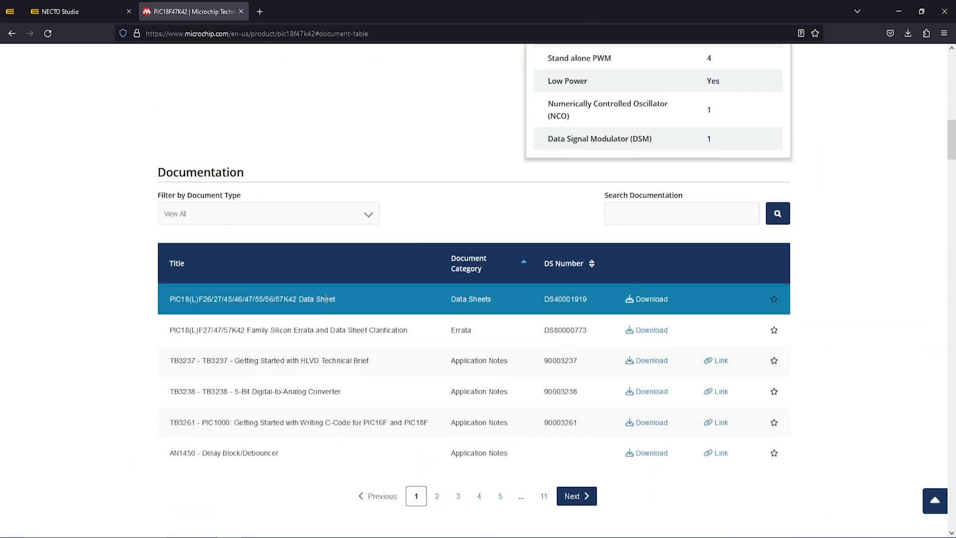
double_click(317, 299)
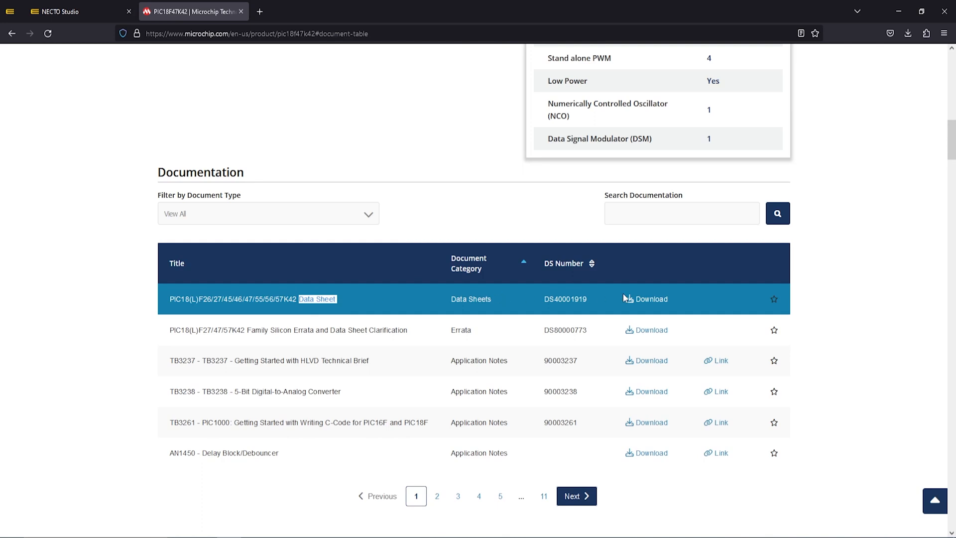
left_click(651, 298)
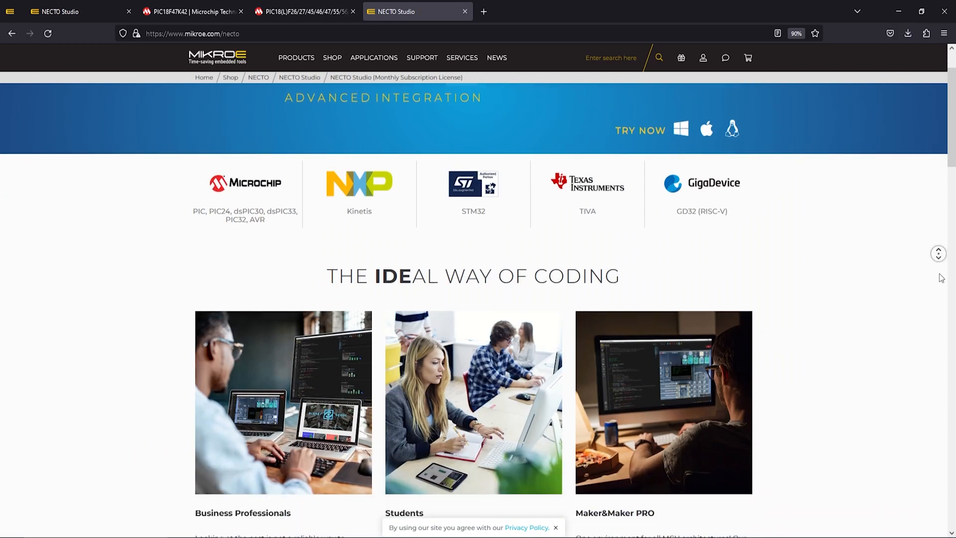
- Filter NECTO's Supported MCUs by device name 'PIC18F47' and select the PIC18F47K42 entry
scroll("down", 3)
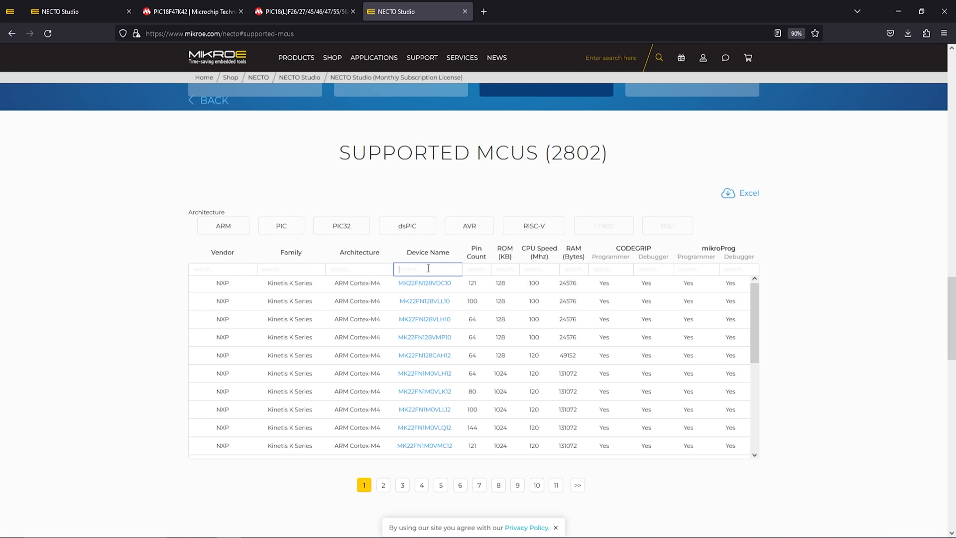
type("PIC18F47K42")
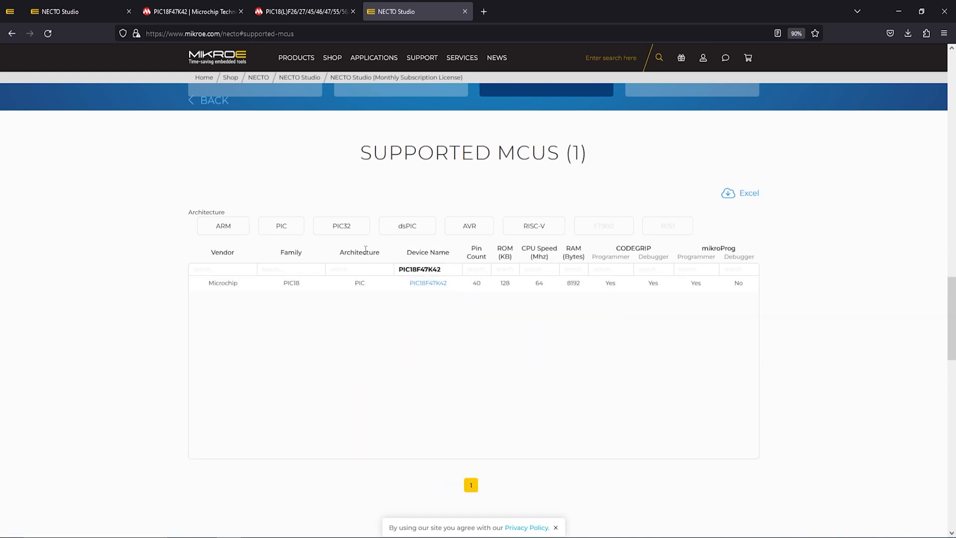
double_click(359, 283)
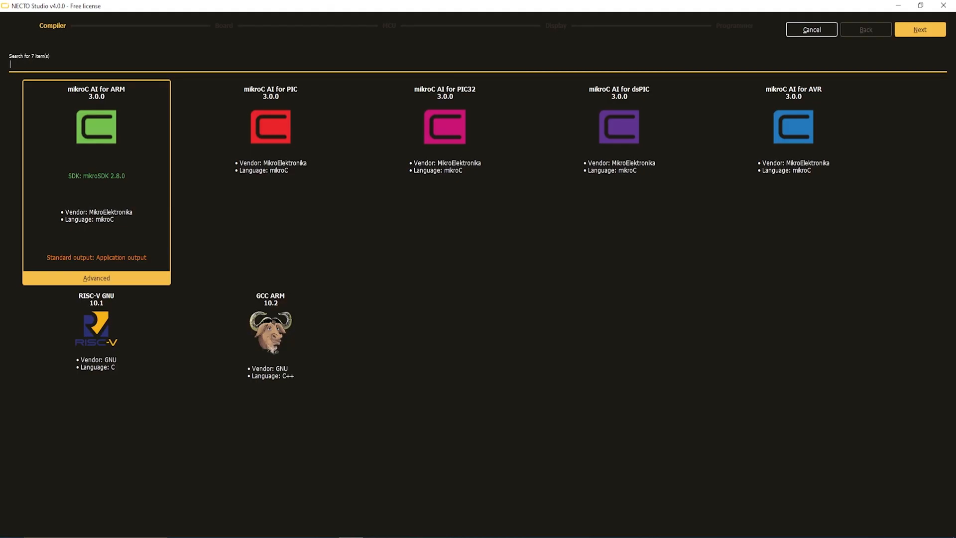
- Pick the mikroC AI for PIC compiler card in the wizard's Compiler step
left_click(270, 128)
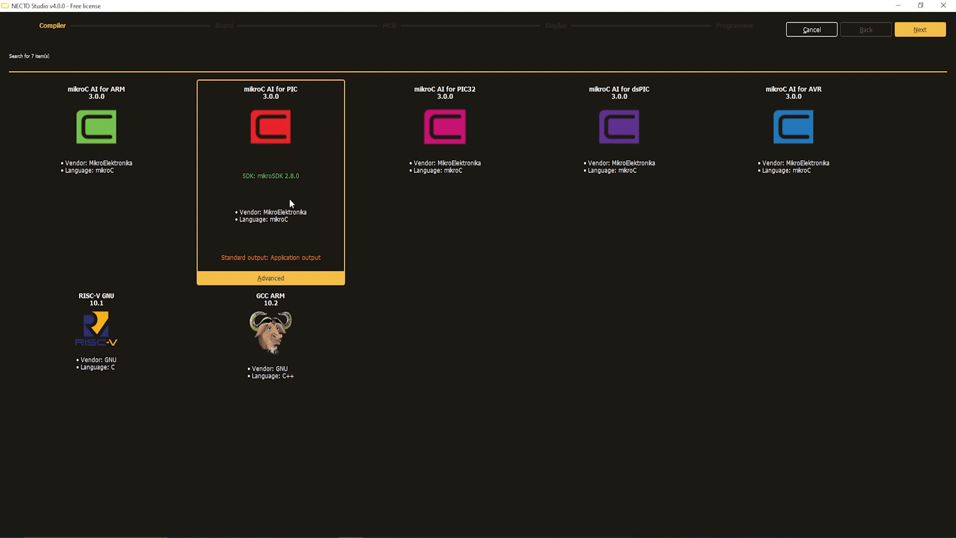